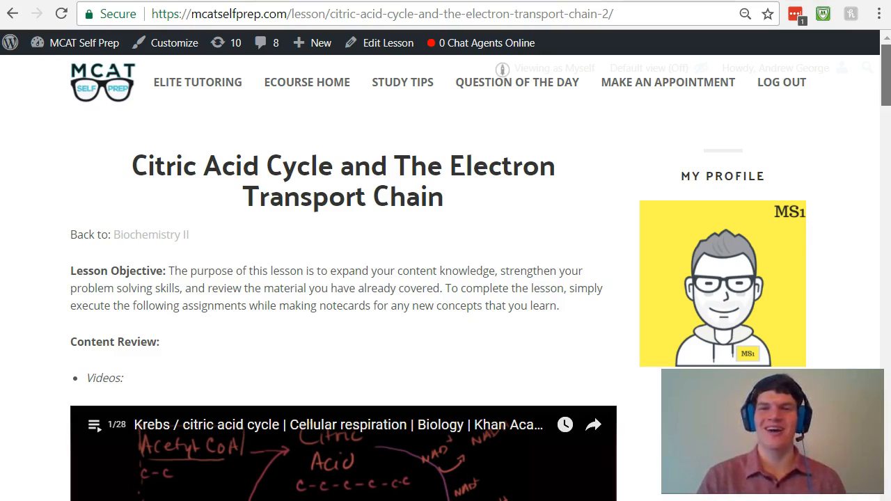
- Scroll past the lesson video to the Krebs cycle flashcard, card 4/30
scroll("down", 3)
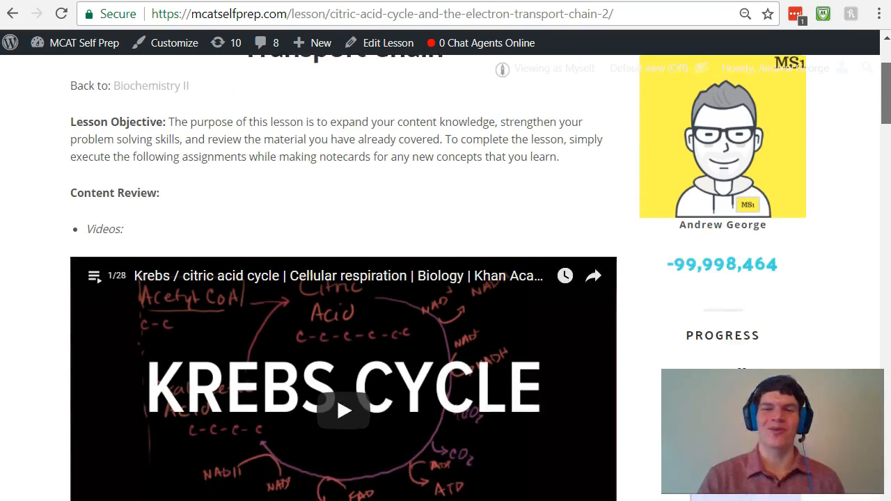
scroll("down", 3)
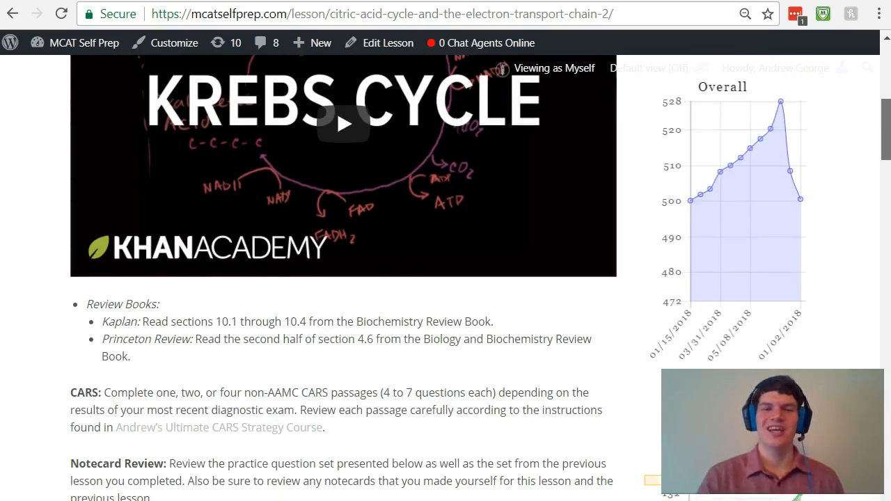
scroll("down", 3)
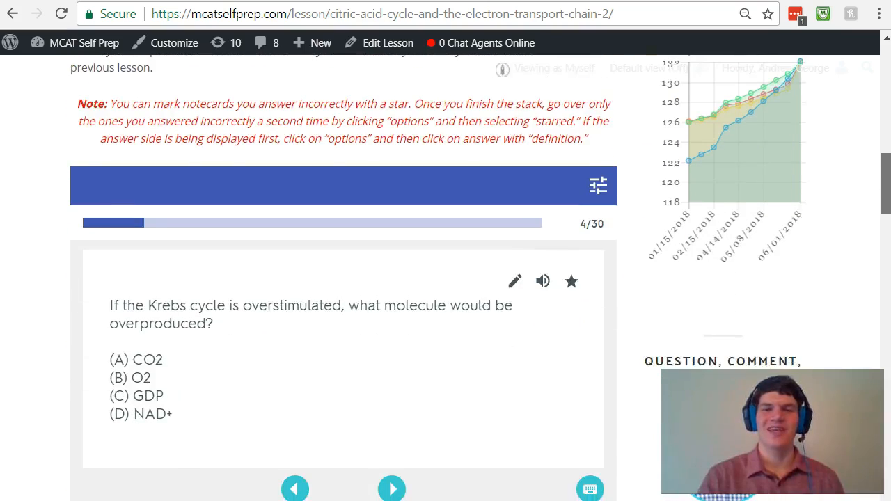
scroll("down", 3)
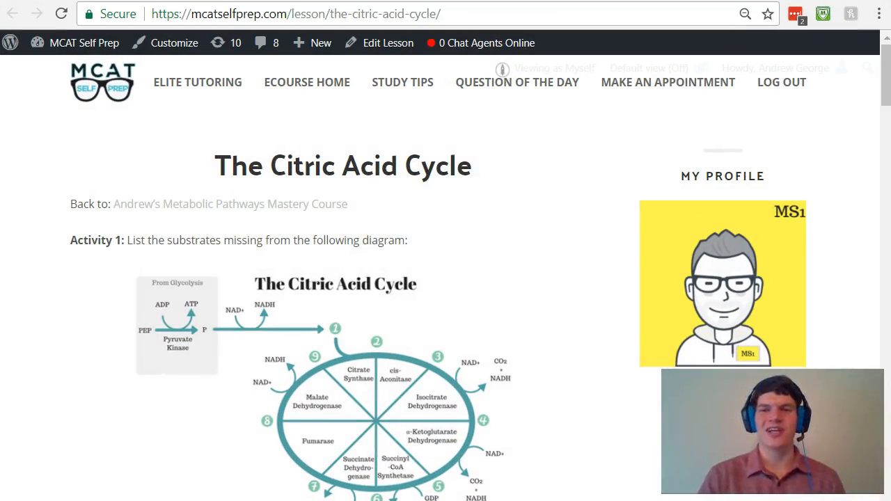
- Browse the Citric Acid Cycle diagrams, then circle answer (A) CO2 in blue
scroll("down", 3)
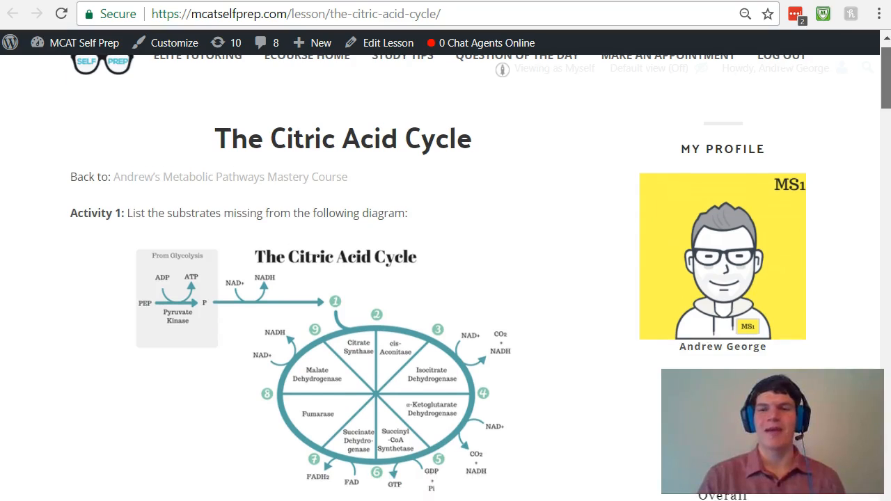
scroll("down", 3)
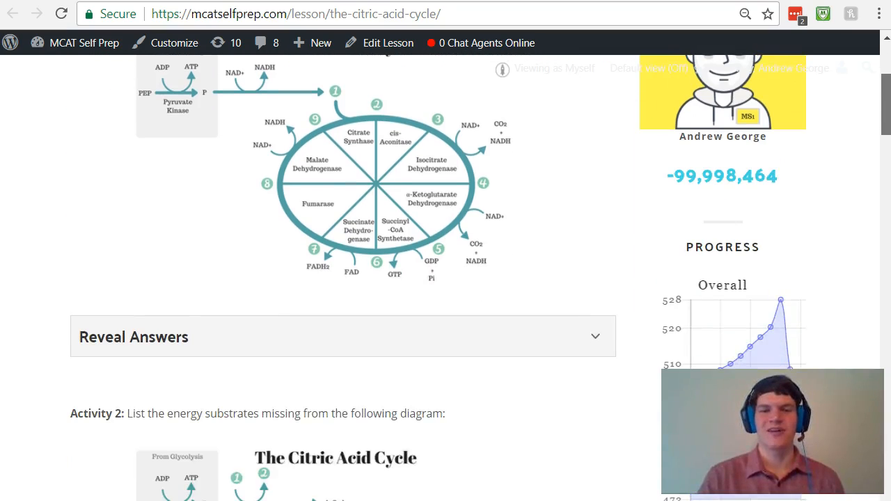
scroll("down", 3)
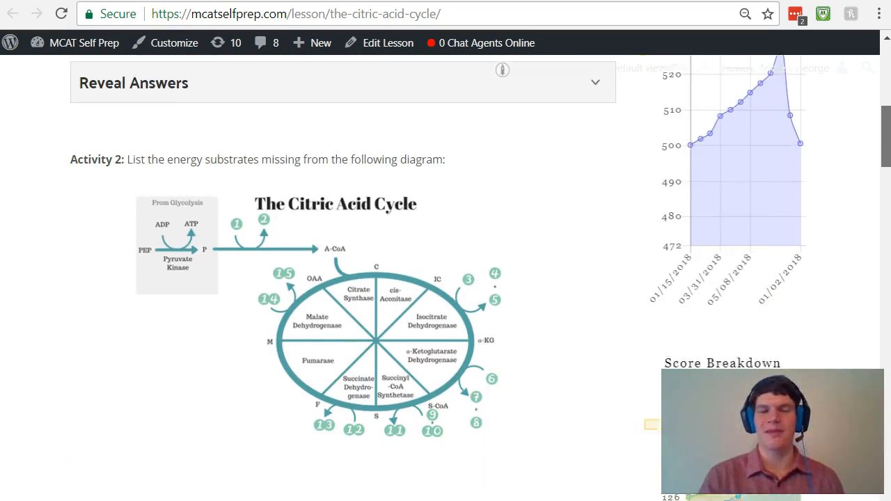
scroll("down", 3)
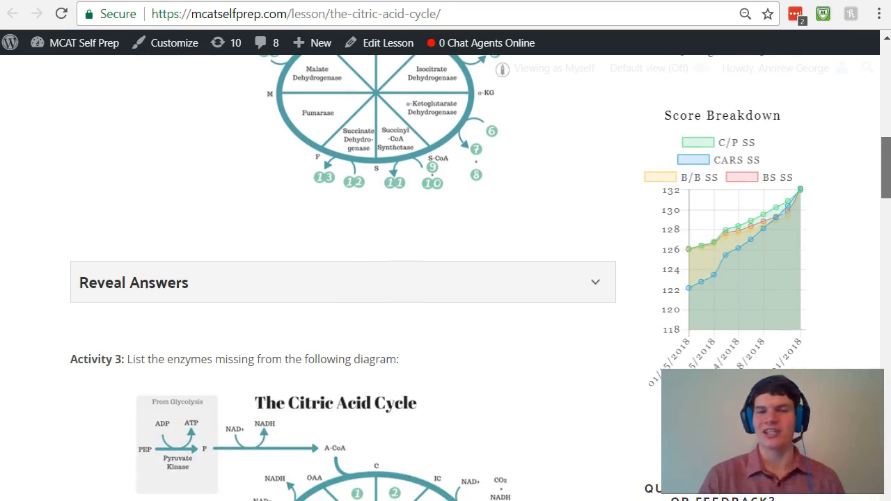
scroll("down", 3)
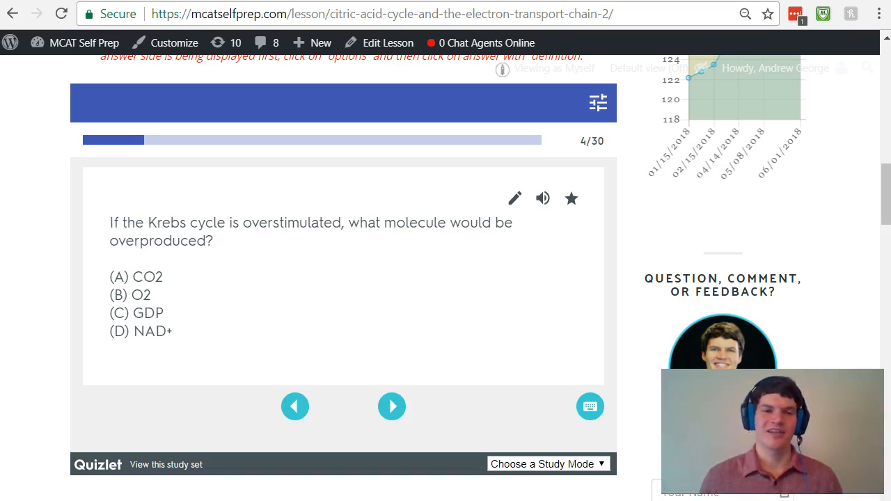
left_click(121, 273)
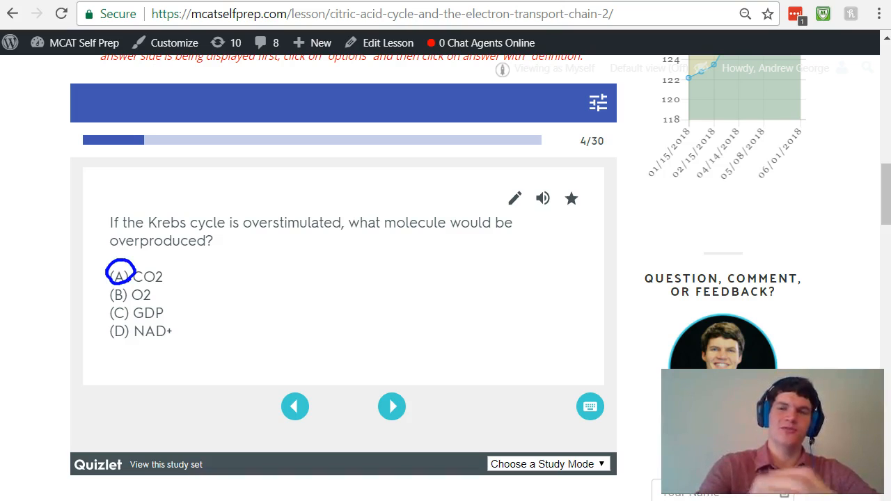